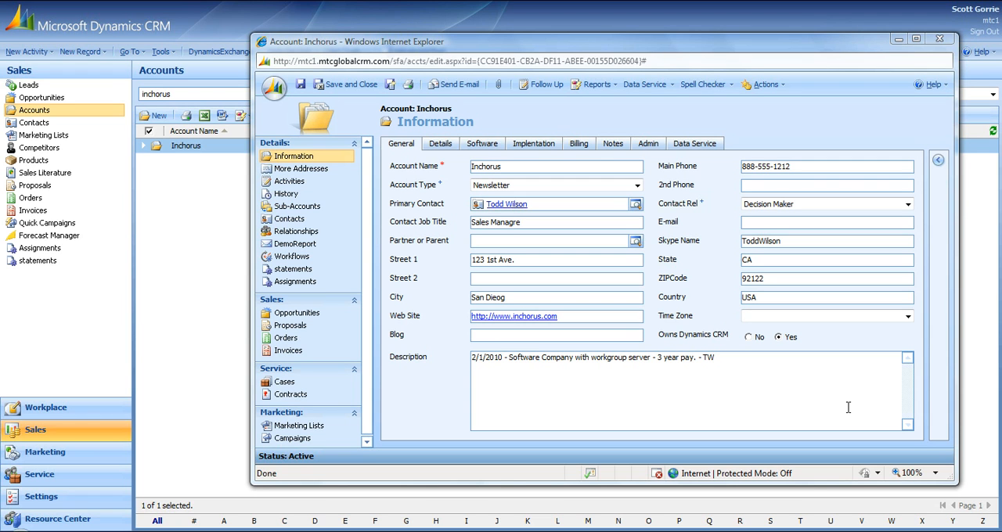
mouse_move(720, 103)
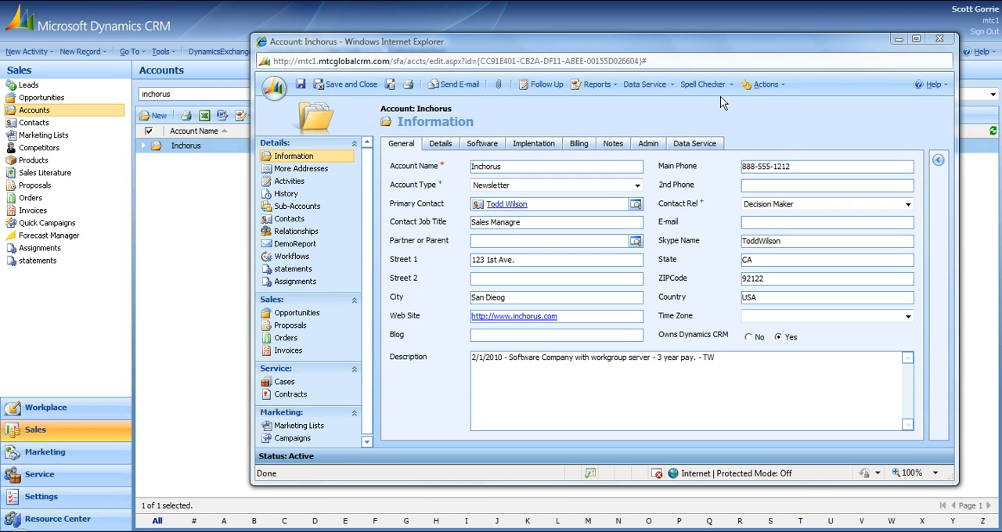
Step: Show the Spell Checker menu with Spell Check Form, Tab and Focus Field choices
click(703, 84)
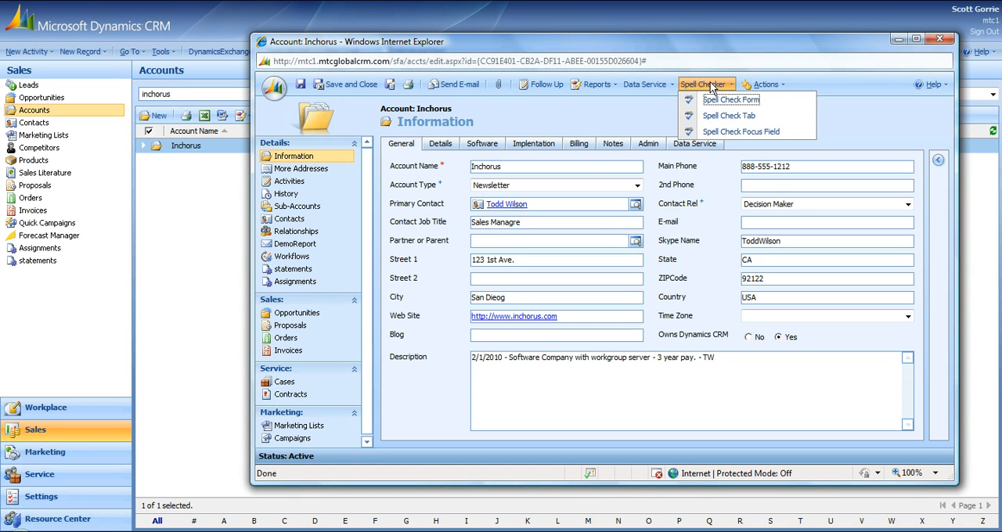
mouse_move(730, 100)
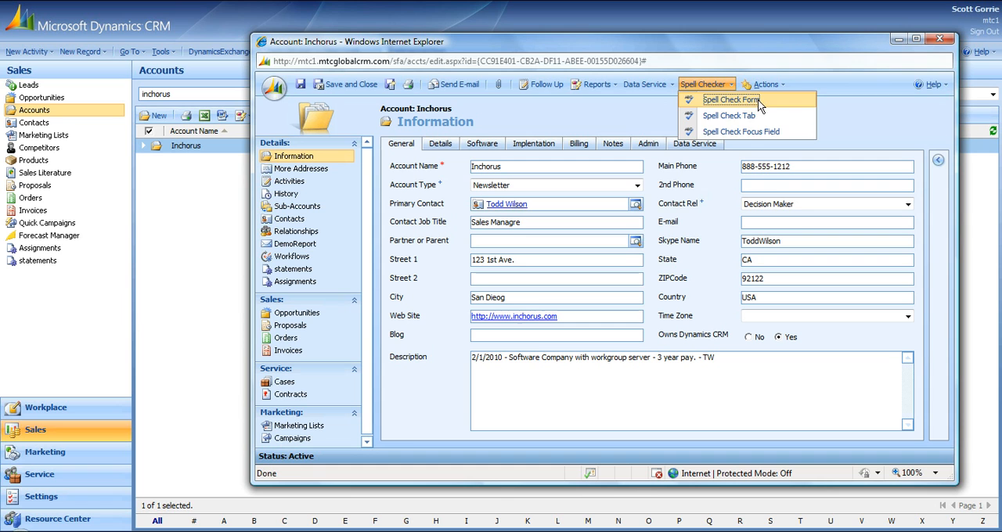
mouse_move(728, 116)
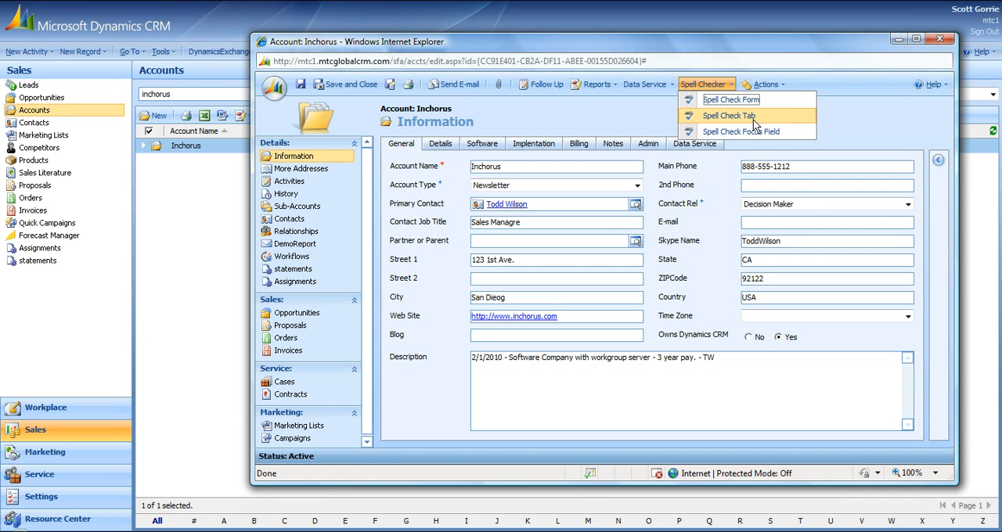
mouse_move(755, 113)
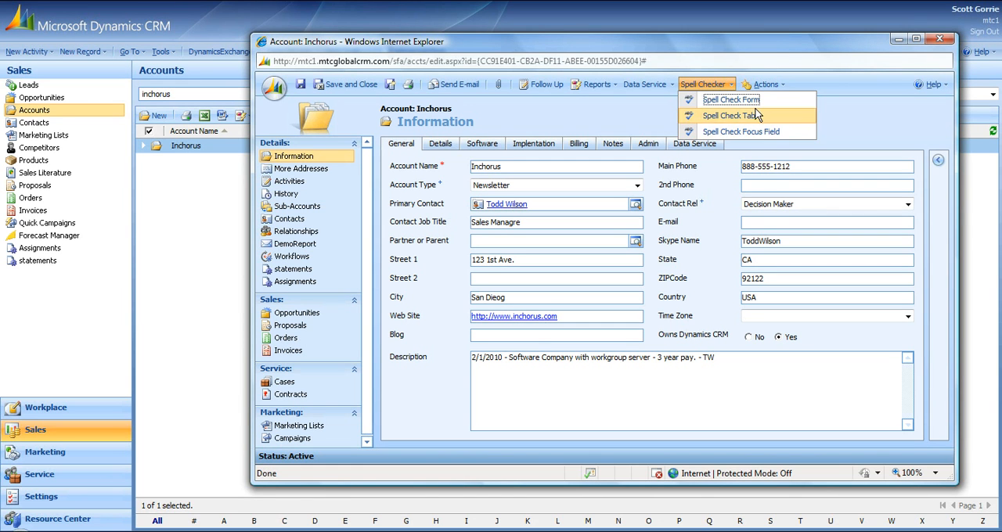
mouse_move(730, 101)
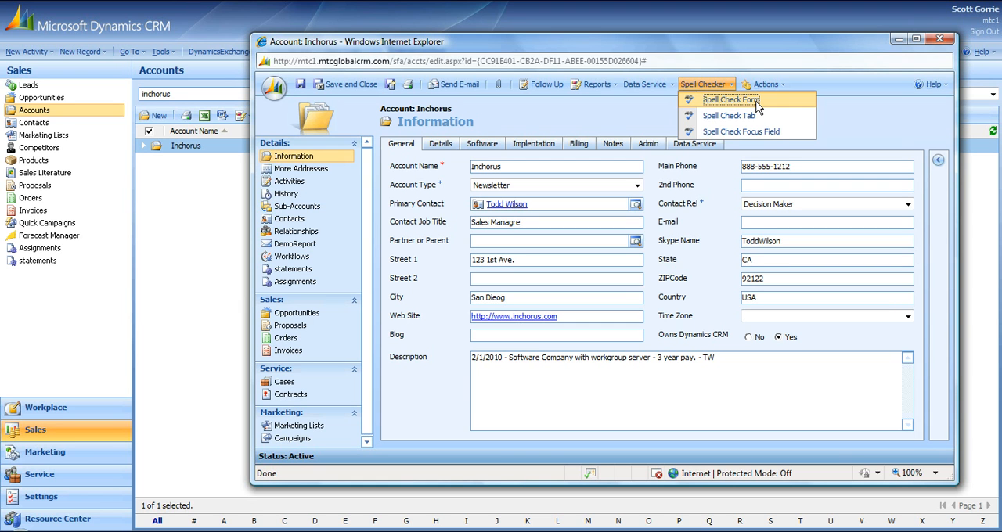
mouse_move(727, 116)
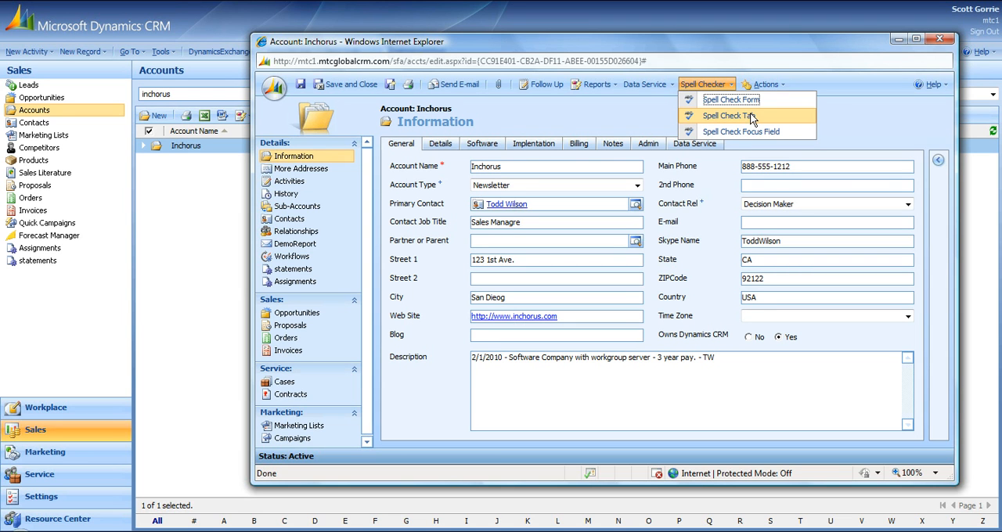
mouse_move(748, 131)
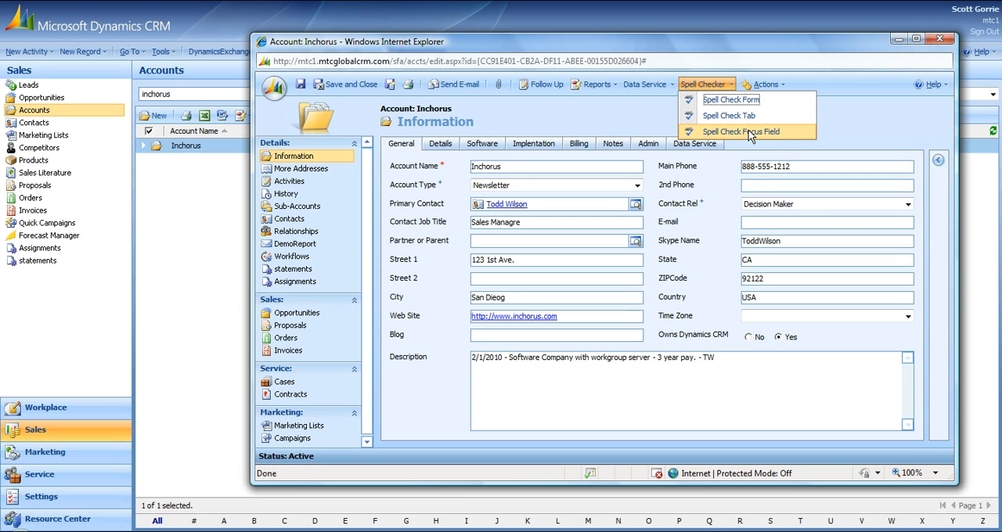
mouse_move(729, 100)
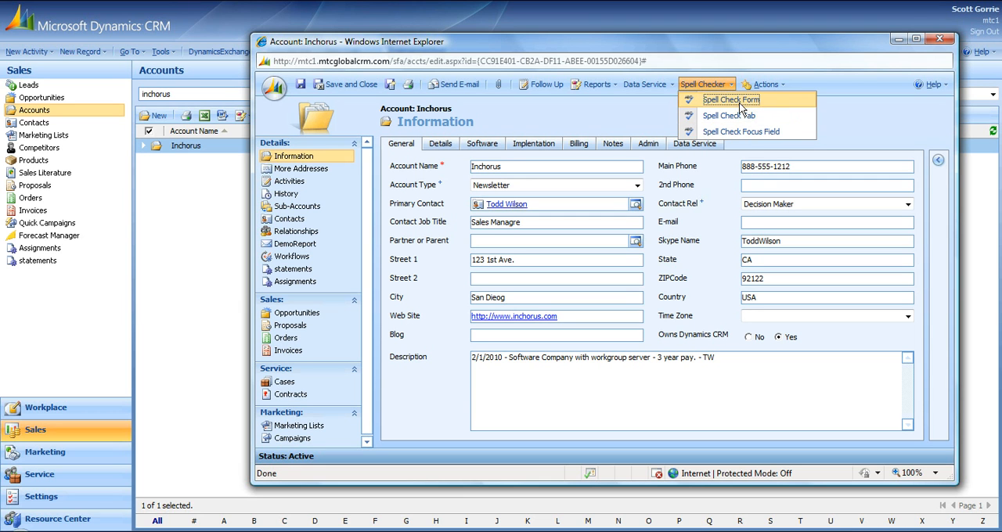
Step: Spell-check the whole form, keeping 'Inchorus' and '1st' but correcting the job title to 'Sales Manager' and 'San Diego'
click(729, 100)
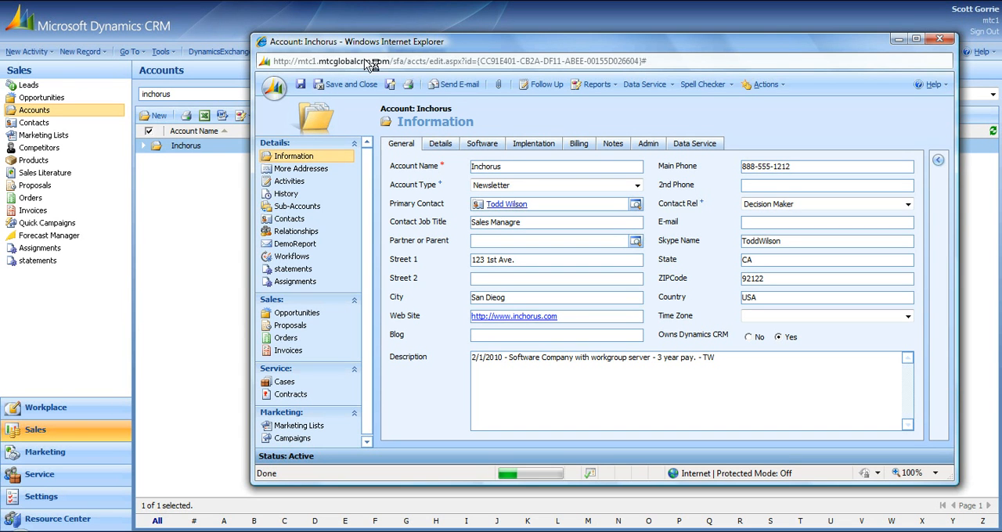
click(702, 84)
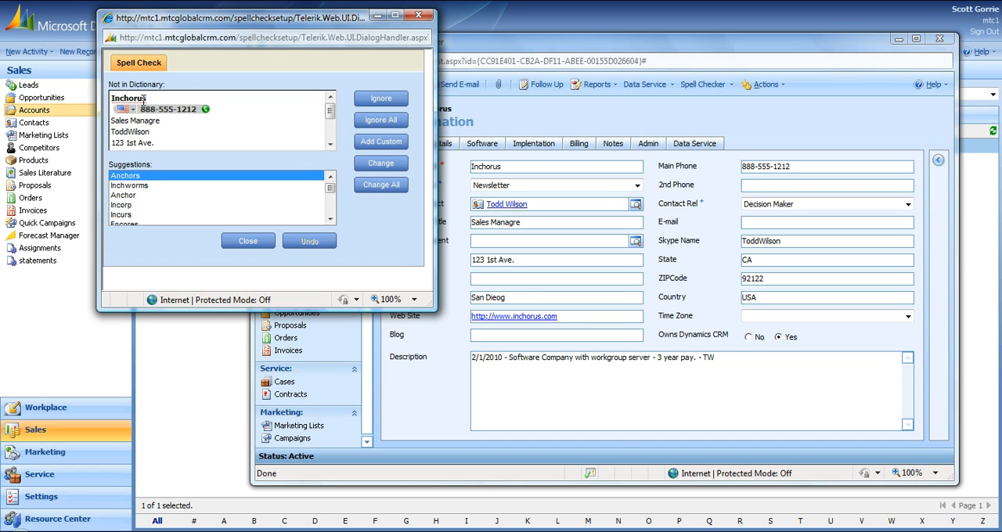
mouse_move(314, 106)
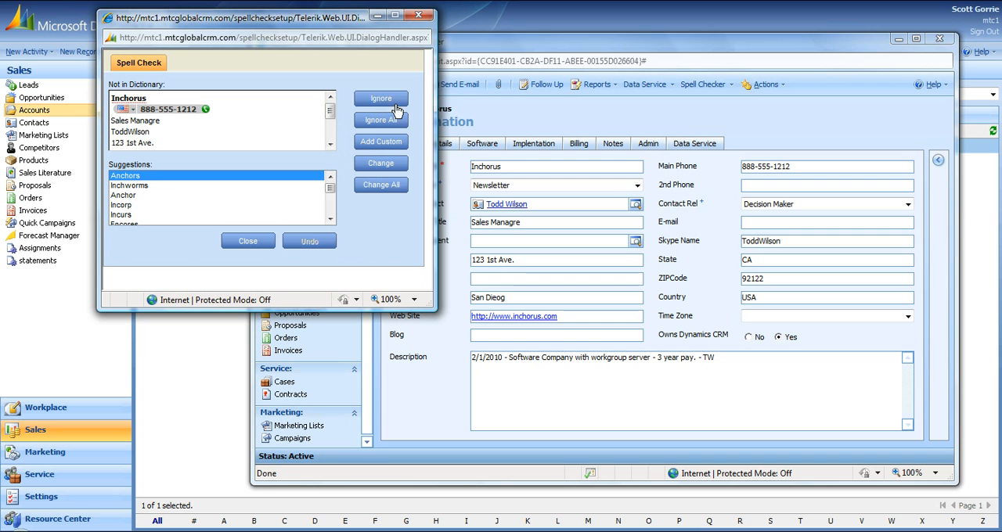
click(380, 98)
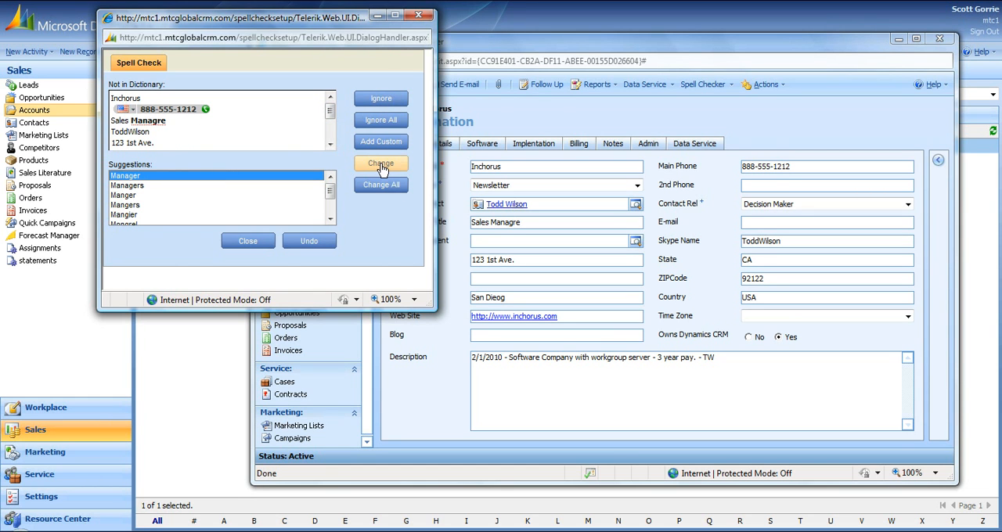
click(380, 162)
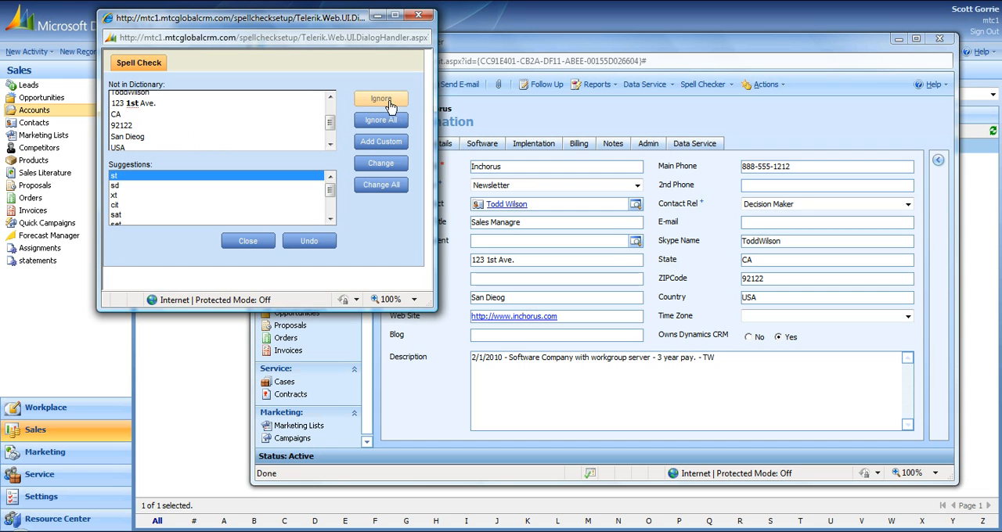
click(380, 99)
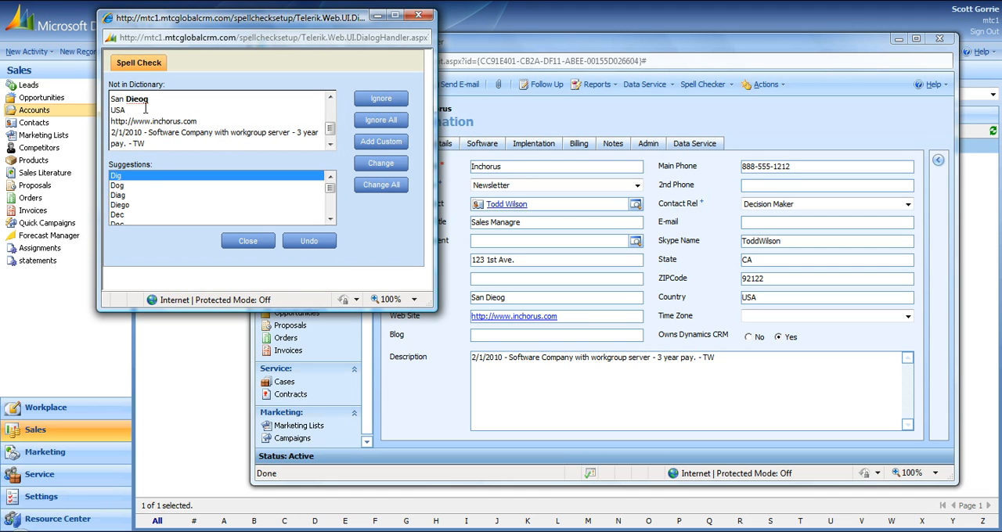
click(118, 203)
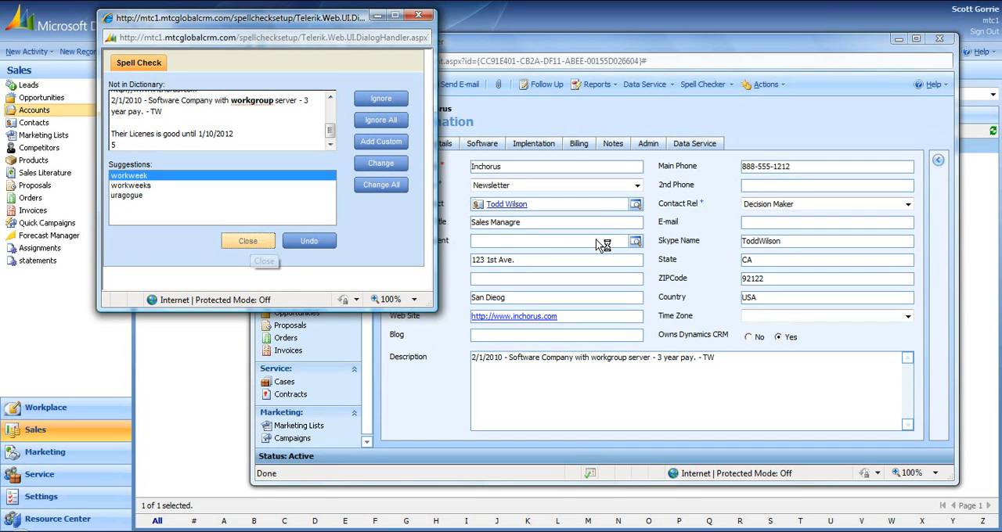
Step: Finish the form spell check, dismiss the completion and numbers-only messages, and close the spell checker
click(247, 241)
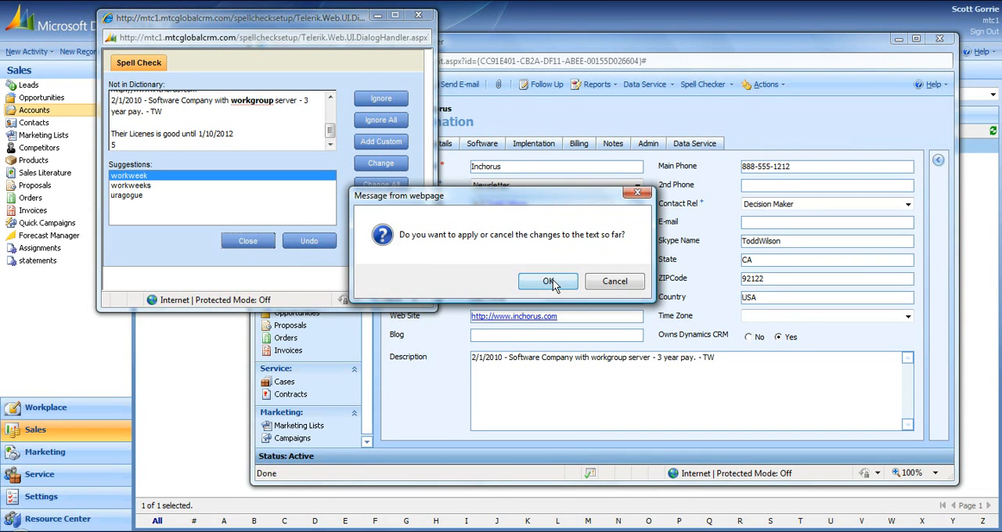
click(547, 282)
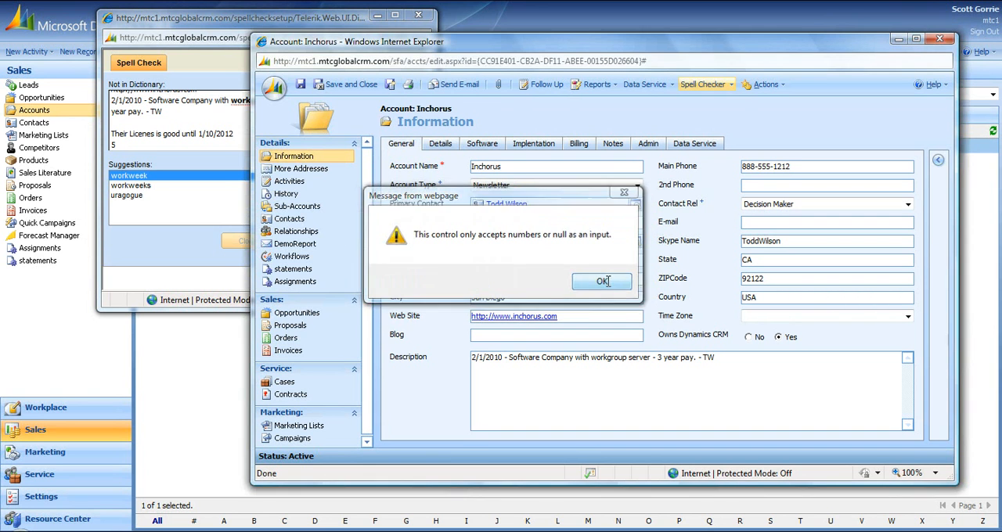
click(601, 282)
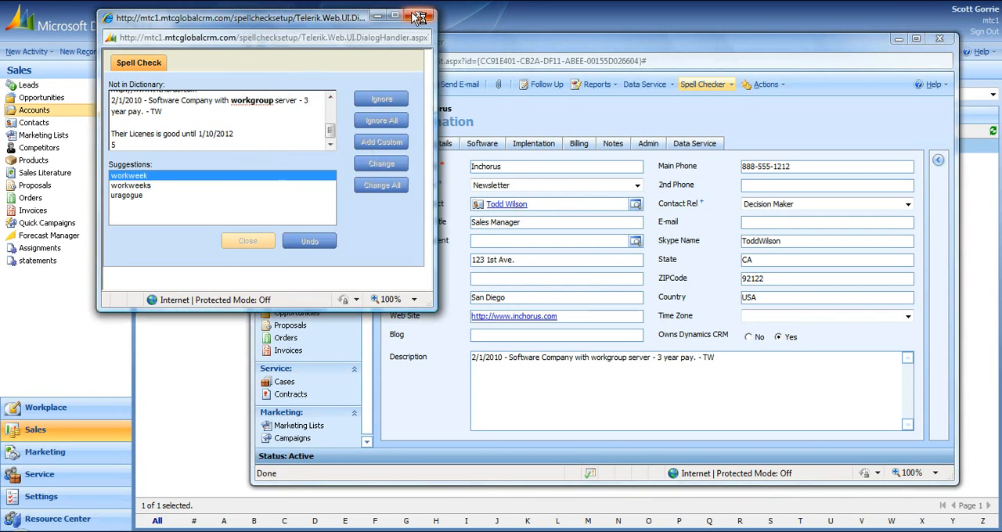
click(419, 17)
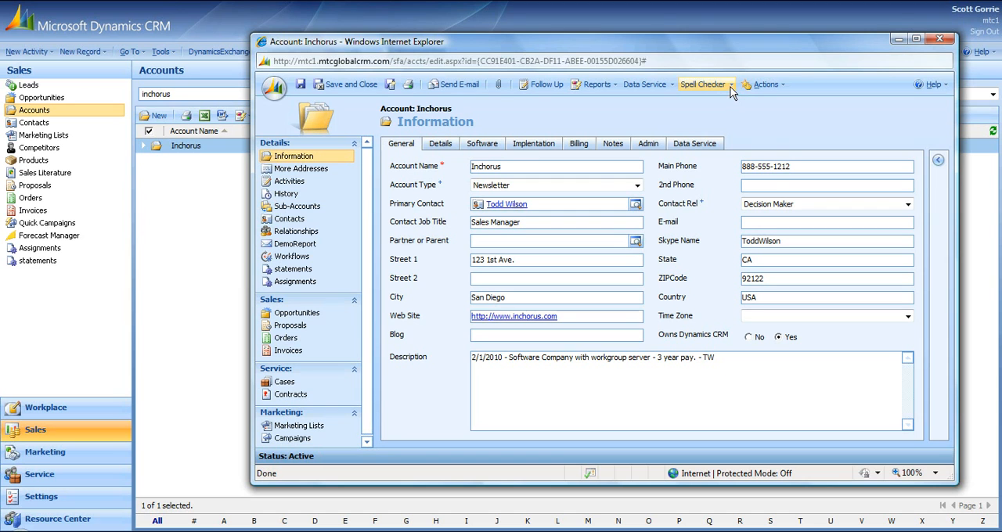
Step: Switch to the Software tab and run Spell Check Tab on it
click(731, 84)
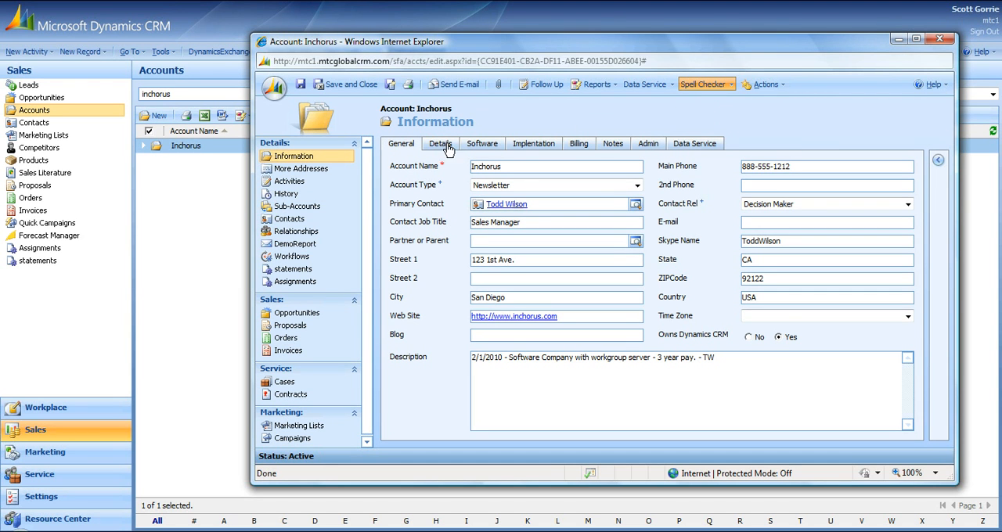
click(482, 144)
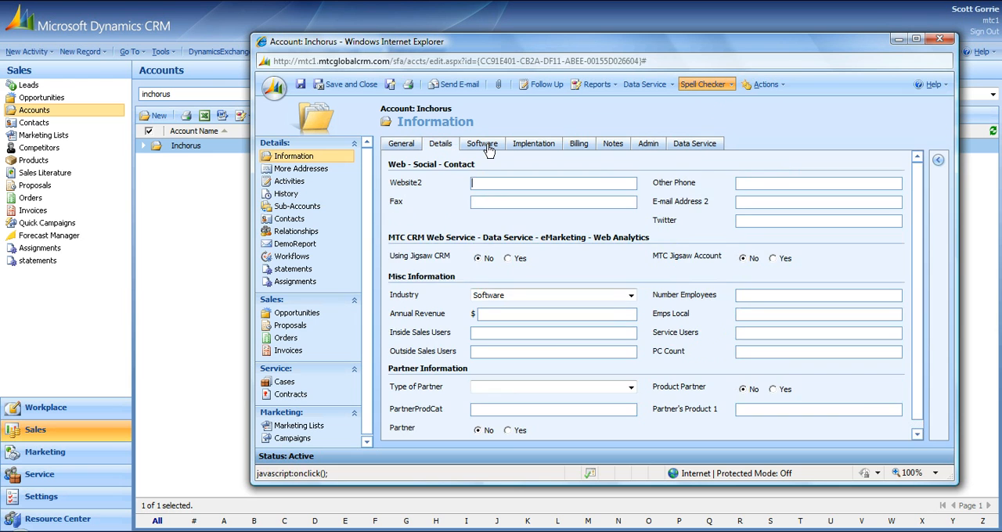
click(483, 144)
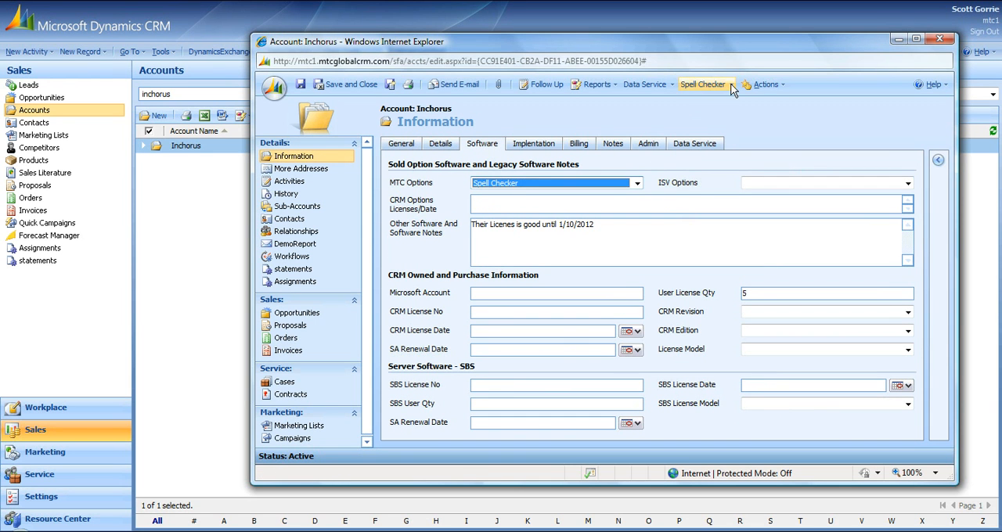
click(701, 85)
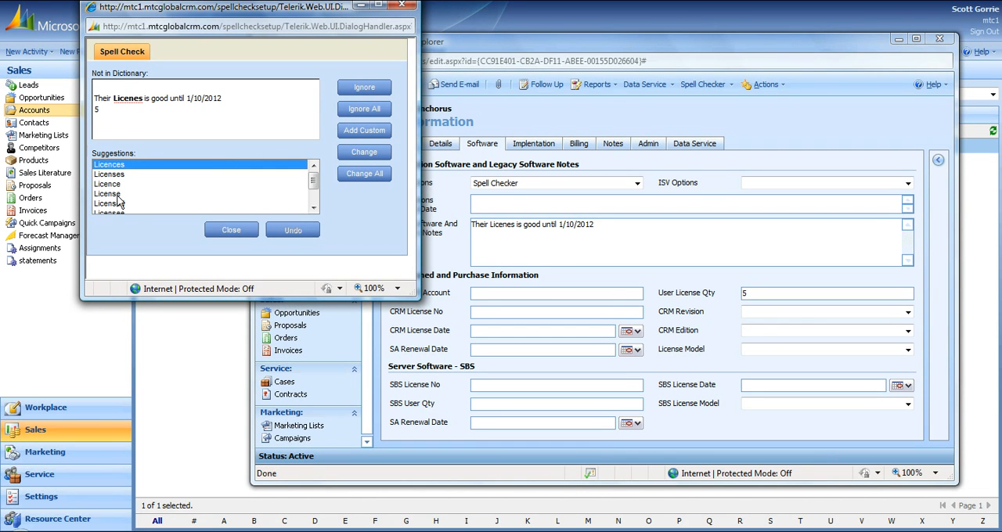
Step: Replace 'Licenes' with 'License' and acknowledge the completion and numbers-only messages
click(106, 194)
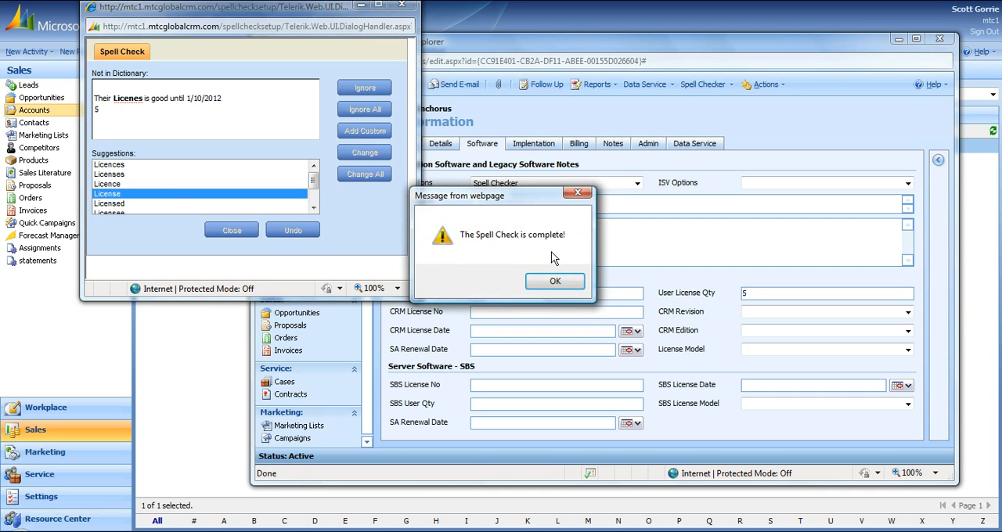
click(554, 282)
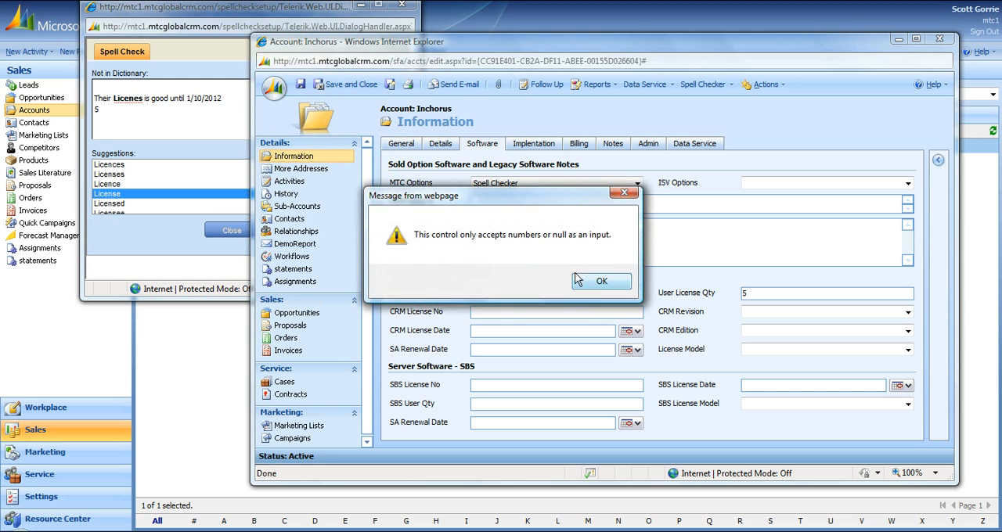
click(601, 280)
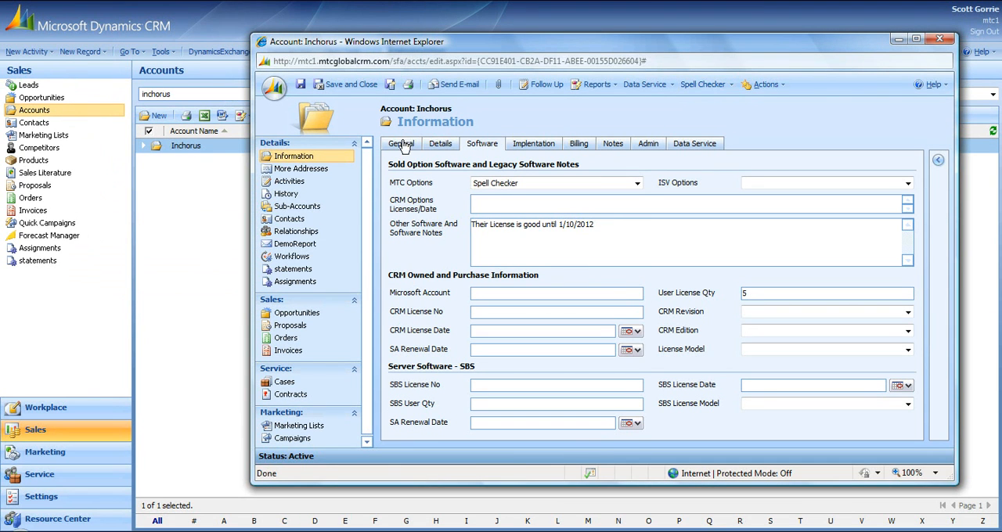
Step: Return to the General tab and run Spell Check Focus Field on the description
click(400, 144)
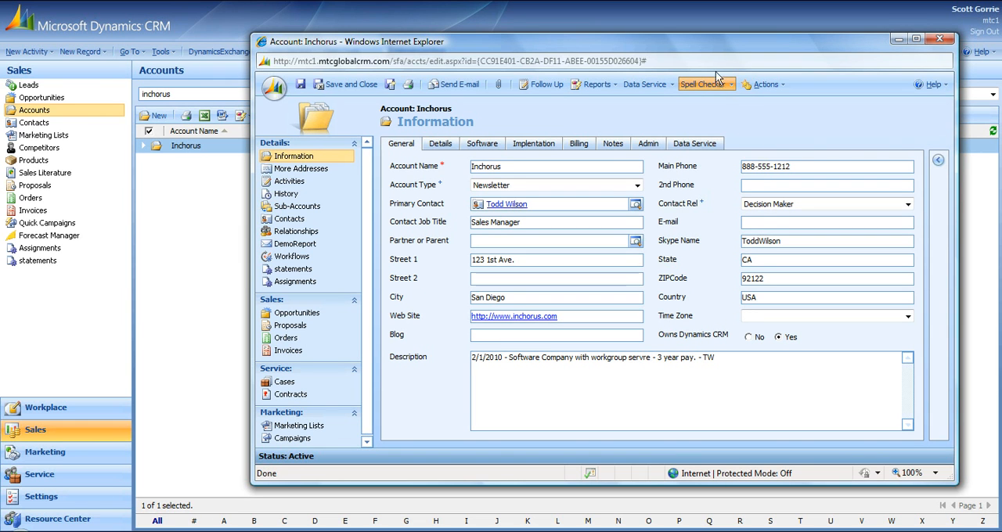
click(701, 85)
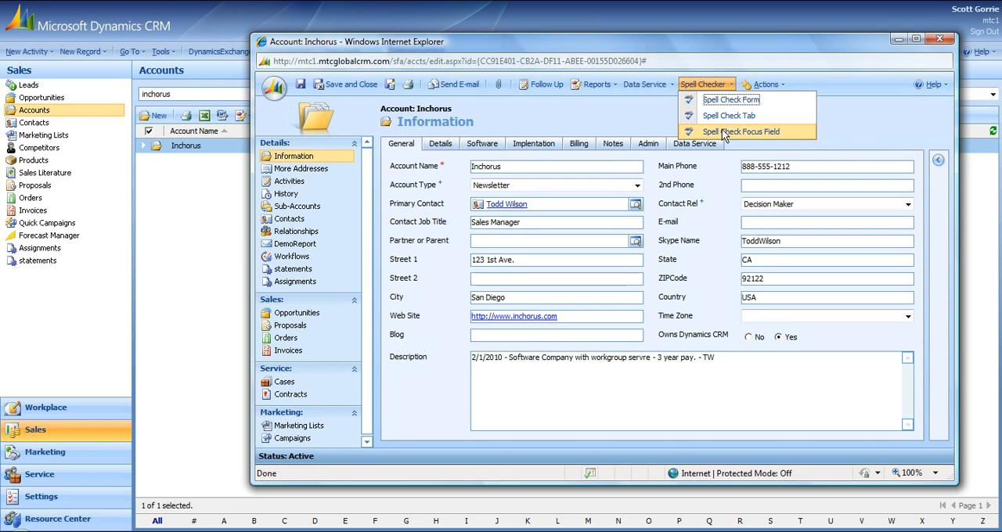
click(741, 132)
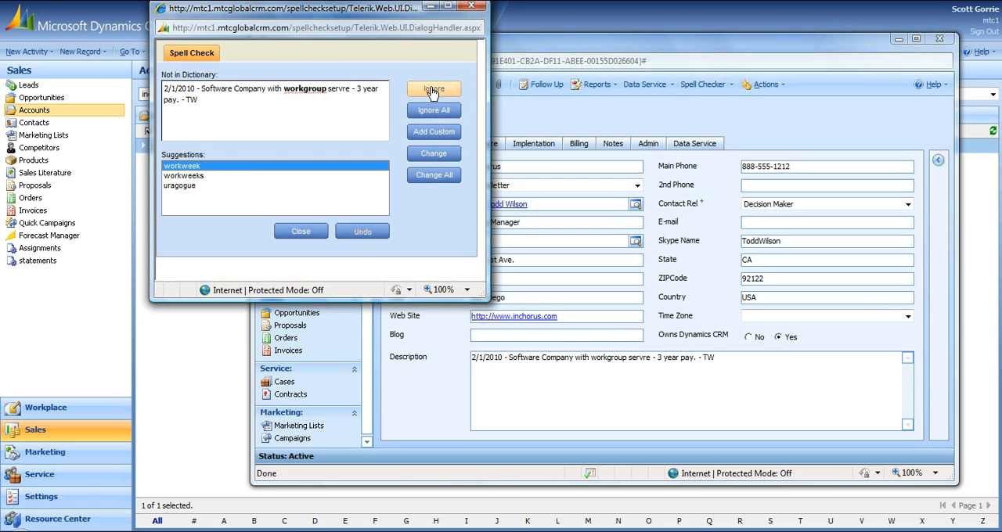
Step: Ignore 'workgroup' and 'TW', change 'servre' to 'server', and acknowledge completion
click(433, 88)
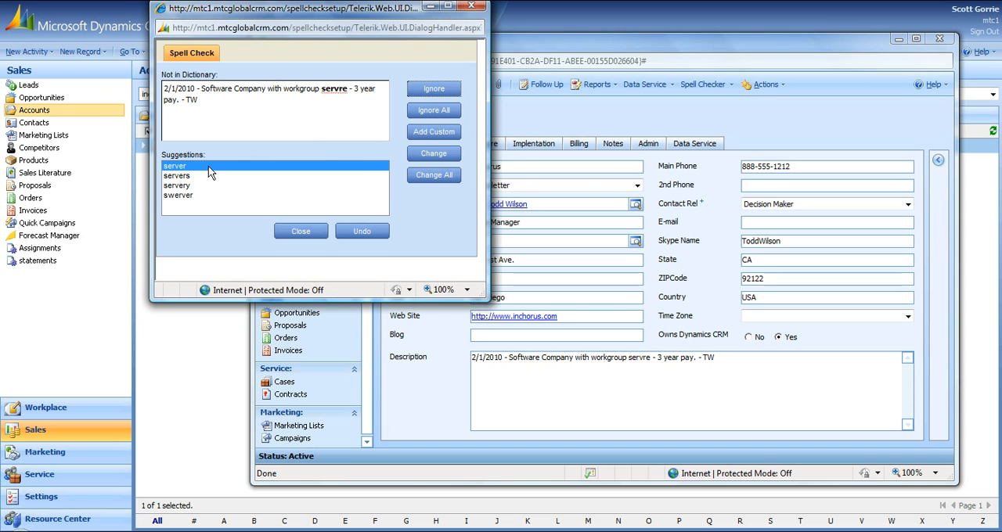
click(433, 153)
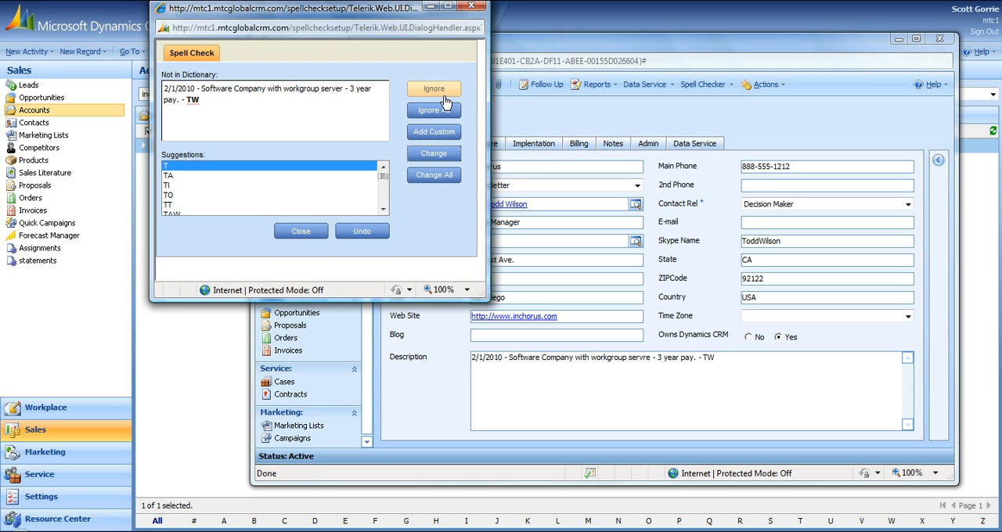
click(433, 87)
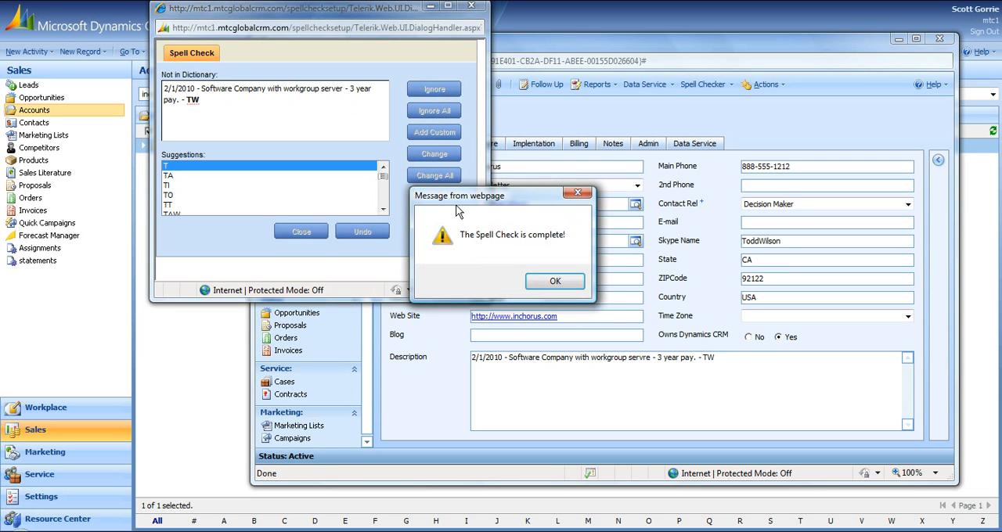
click(555, 281)
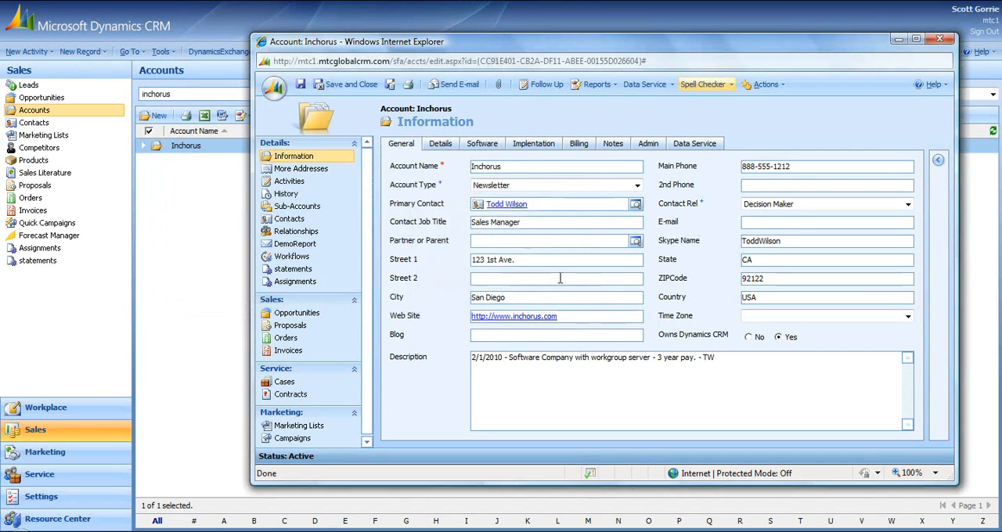